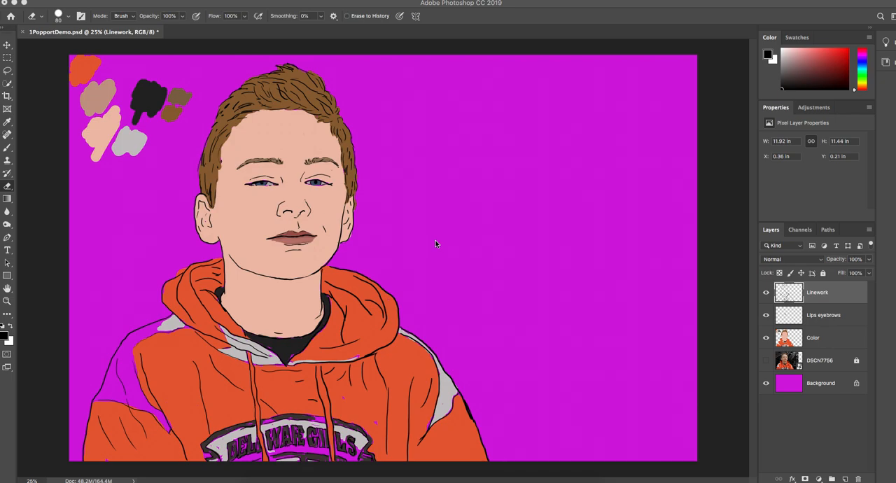
mouse_move(109, 241)
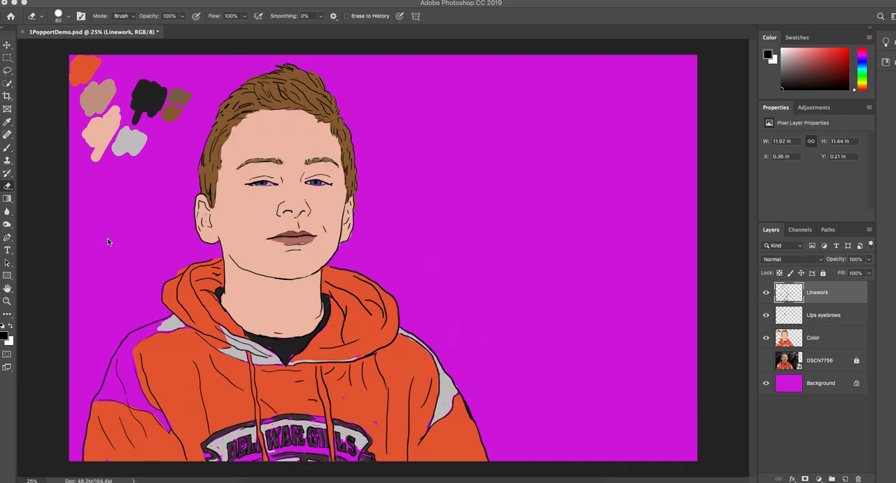
mouse_move(342, 260)
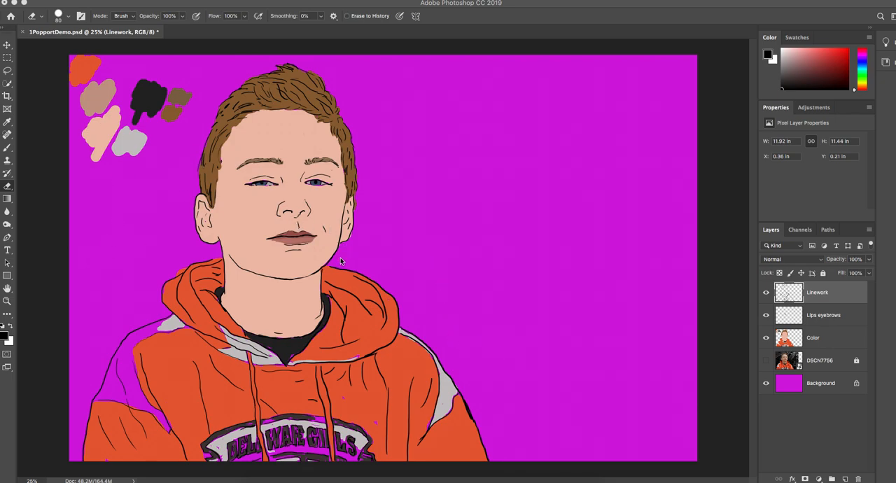
mouse_move(175, 334)
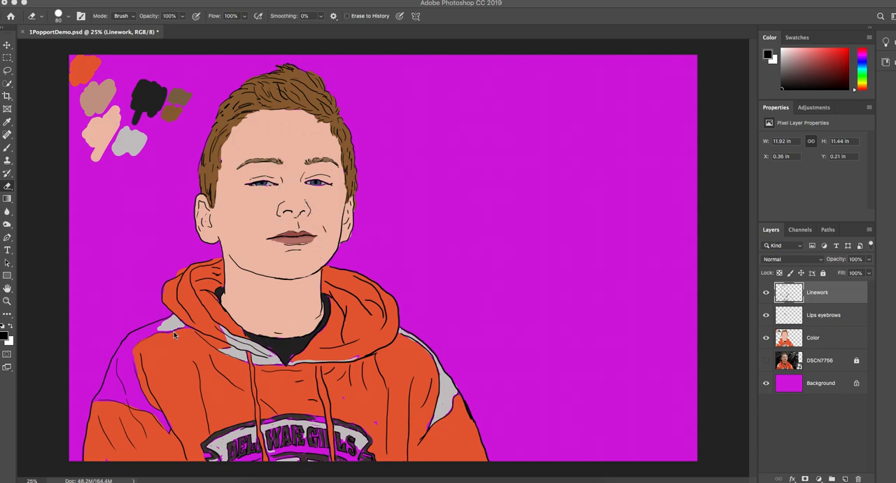
mouse_move(330, 397)
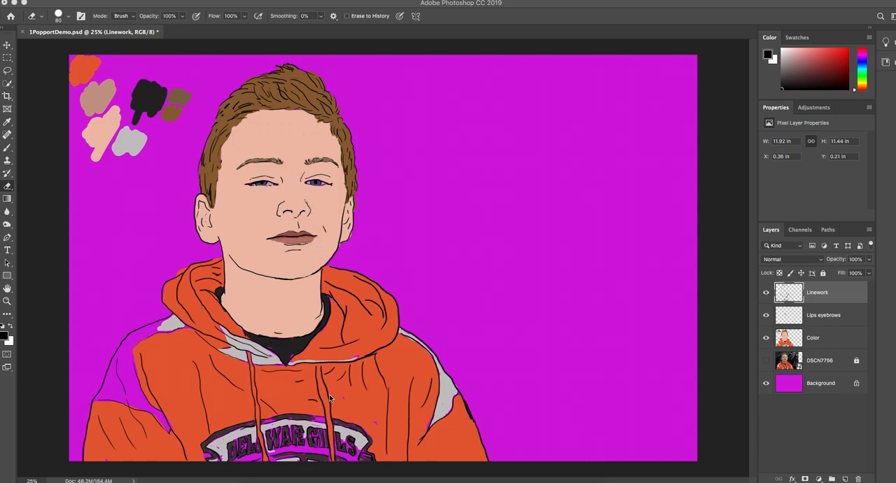
mouse_move(415, 379)
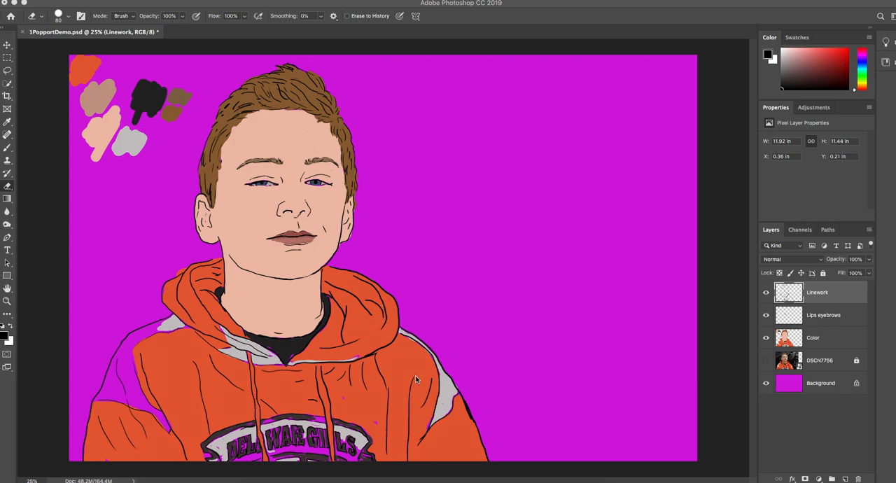
mouse_move(422, 338)
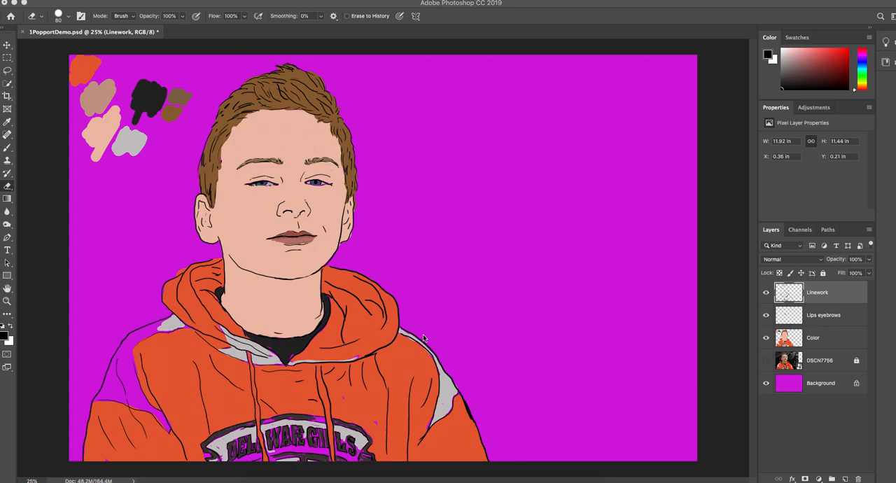
mouse_move(427, 270)
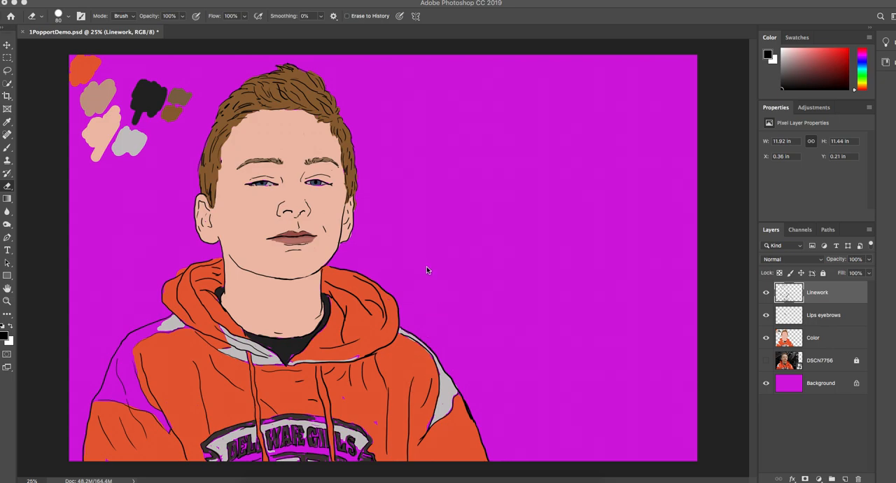
mouse_move(577, 349)
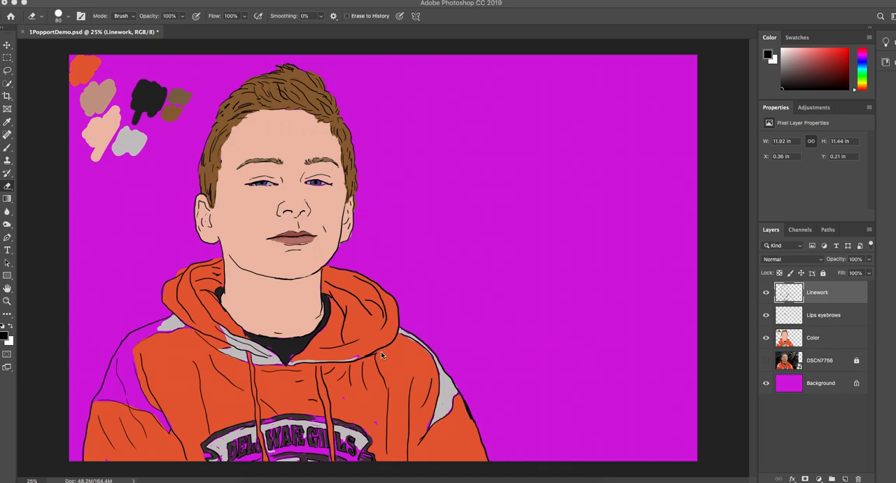
mouse_move(395, 366)
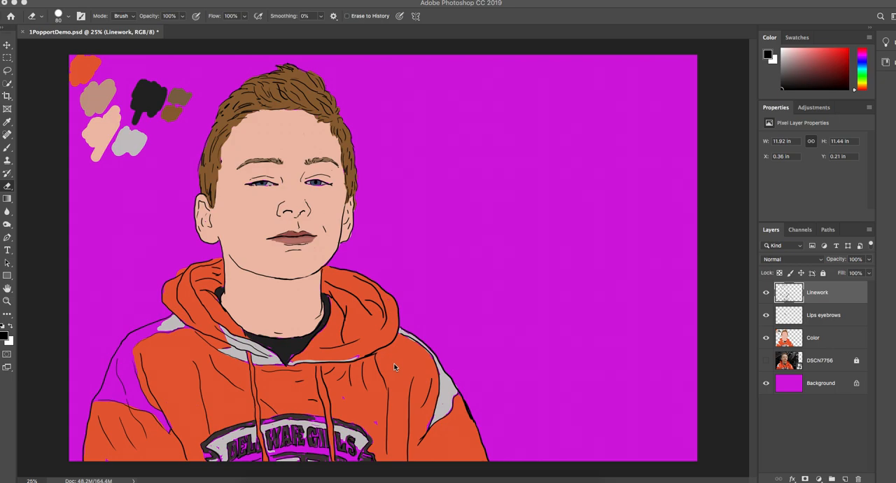
mouse_move(394, 367)
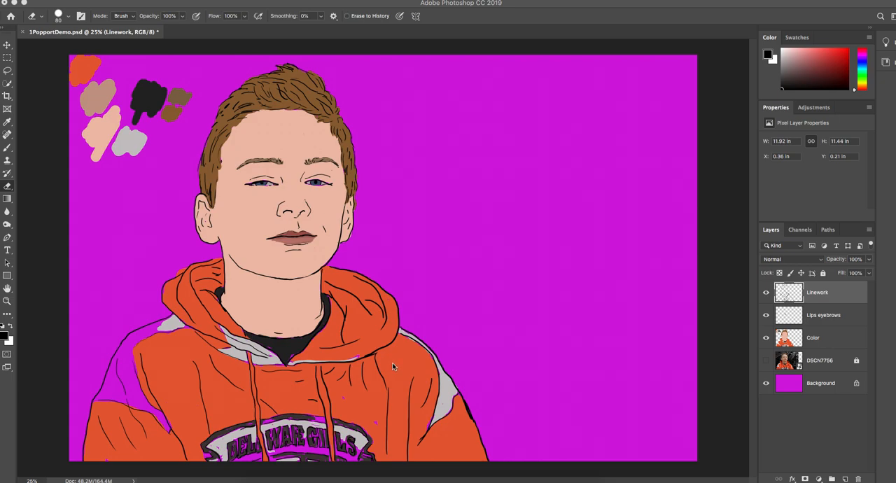
mouse_move(372, 347)
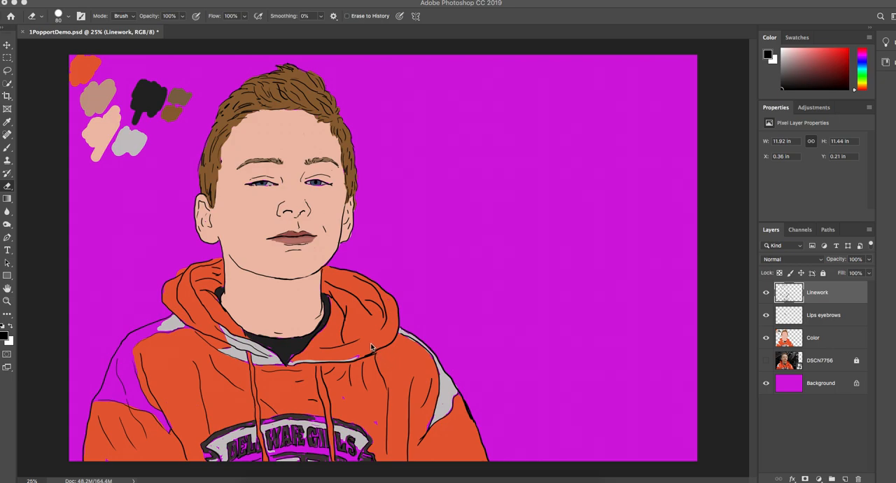
mouse_move(369, 344)
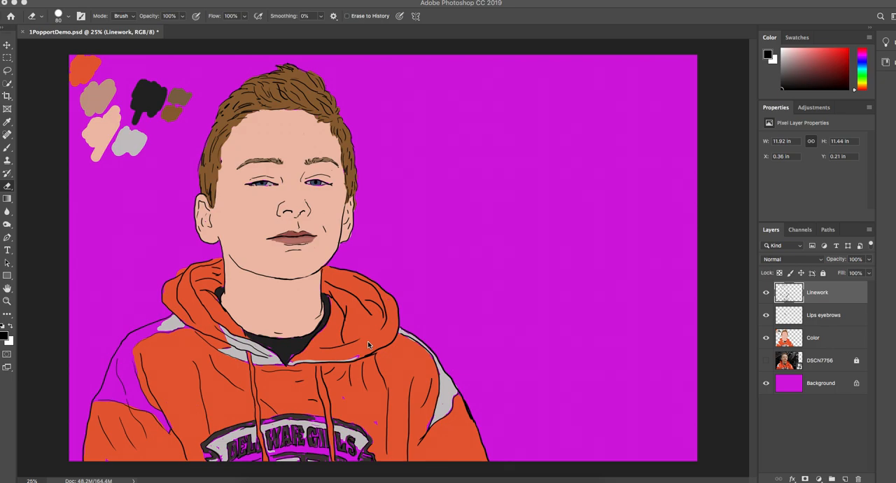
mouse_move(755, 383)
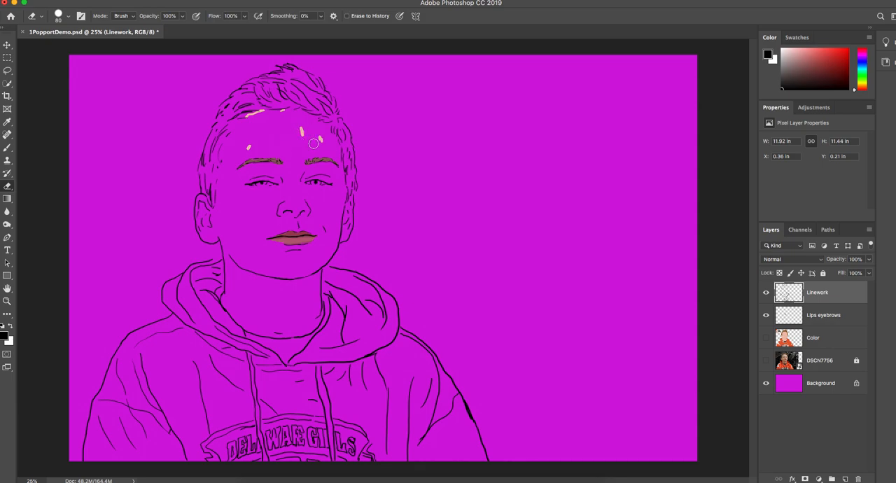
mouse_move(300, 132)
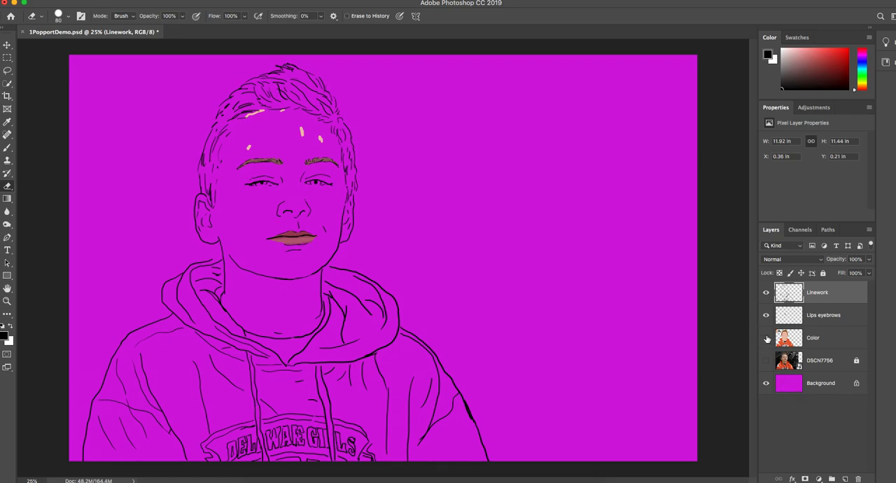
Toggle the portrait's colour fills and magenta background layer visibility to check them.
click(765, 338)
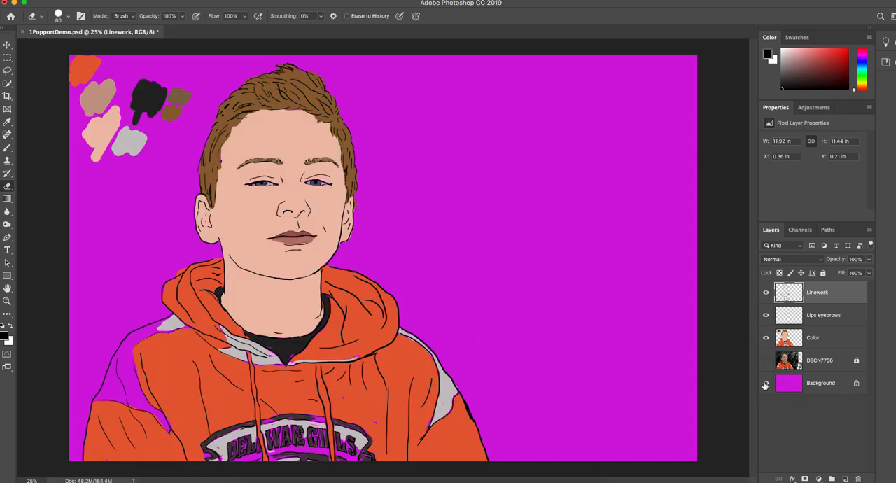
click(766, 384)
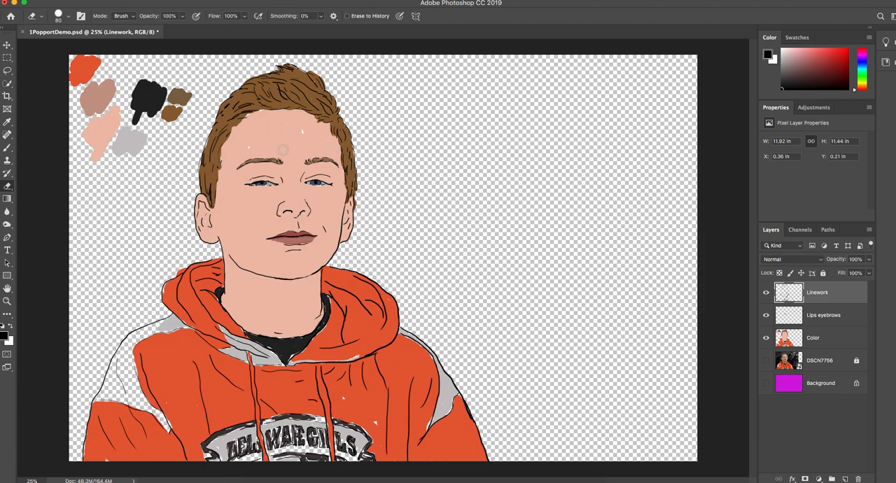
mouse_move(529, 327)
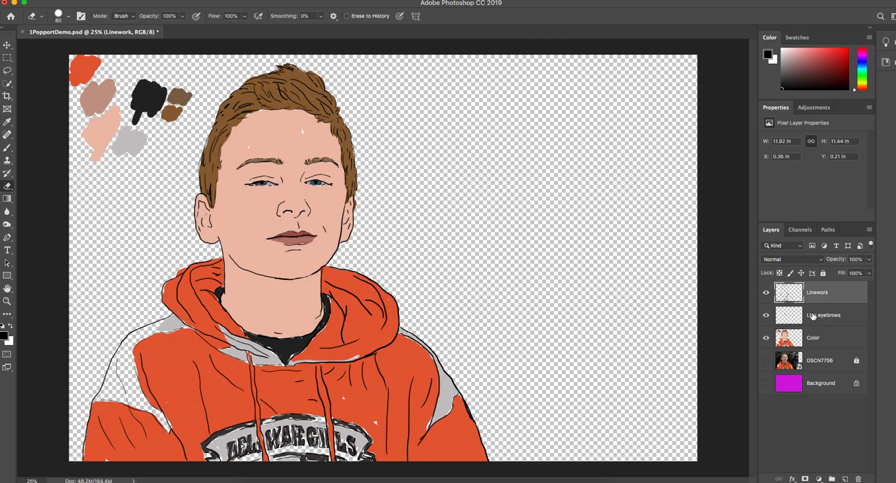
mouse_move(811, 313)
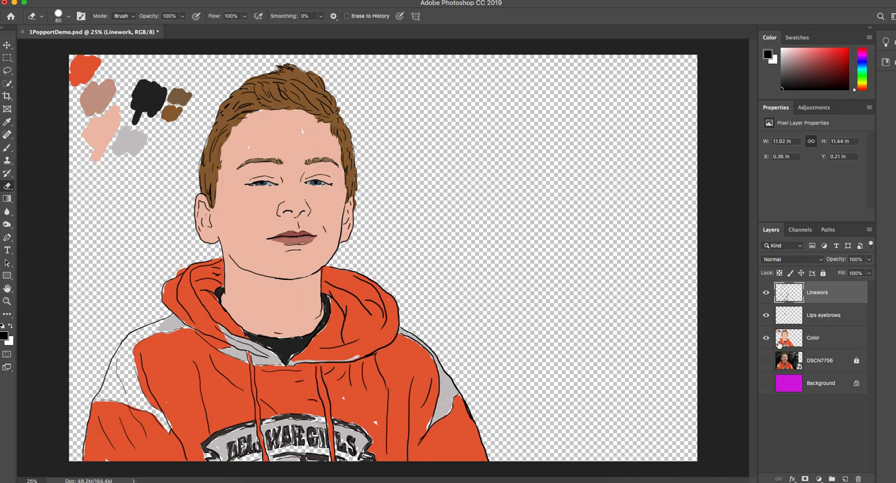
mouse_move(765, 337)
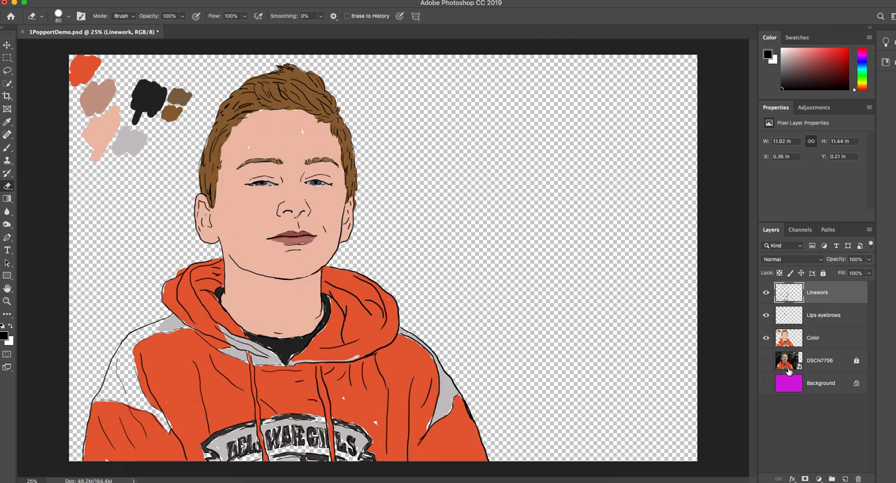
click(765, 384)
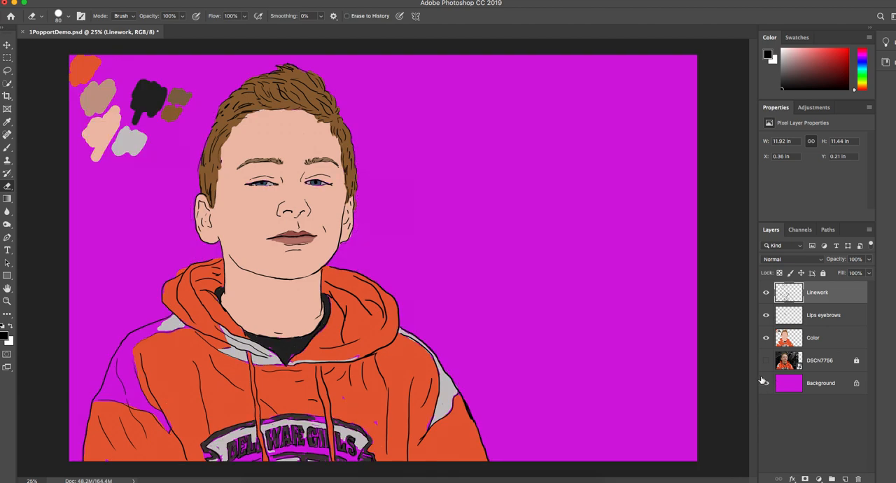
click(766, 384)
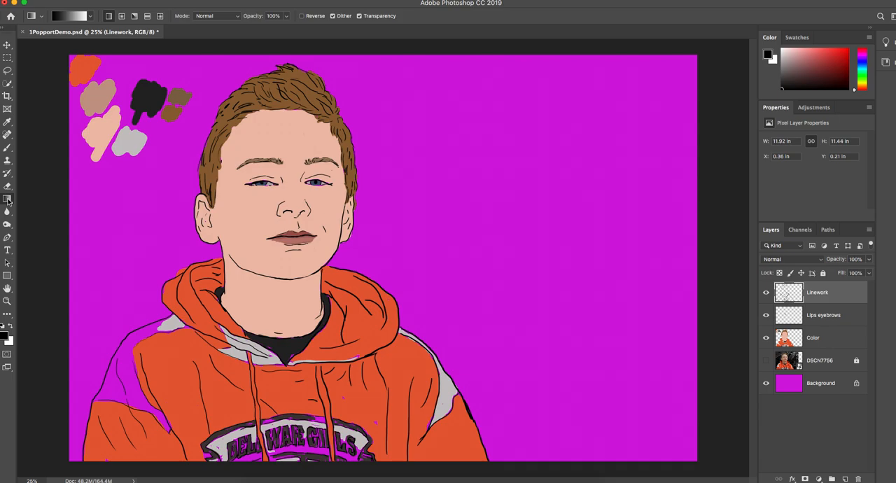
mouse_move(92, 38)
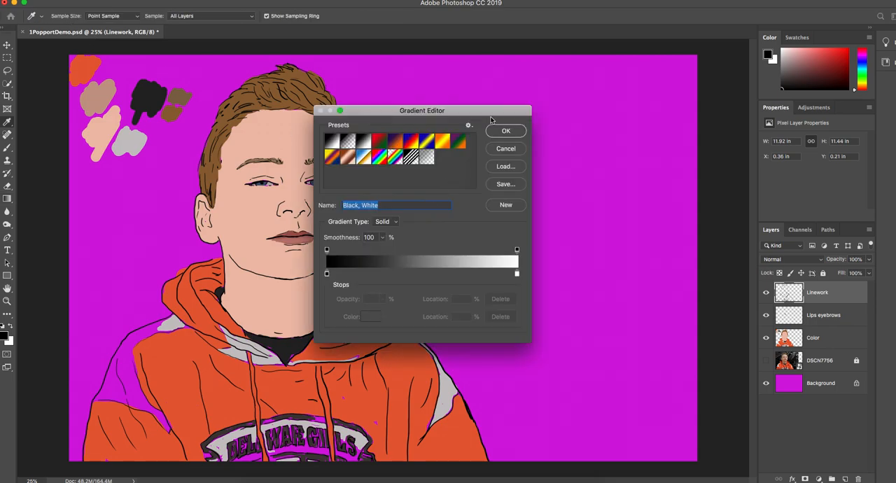
Move the Gradient Editor aside and select the gradient's starting colour stop.
drag(423, 109, 574, 53)
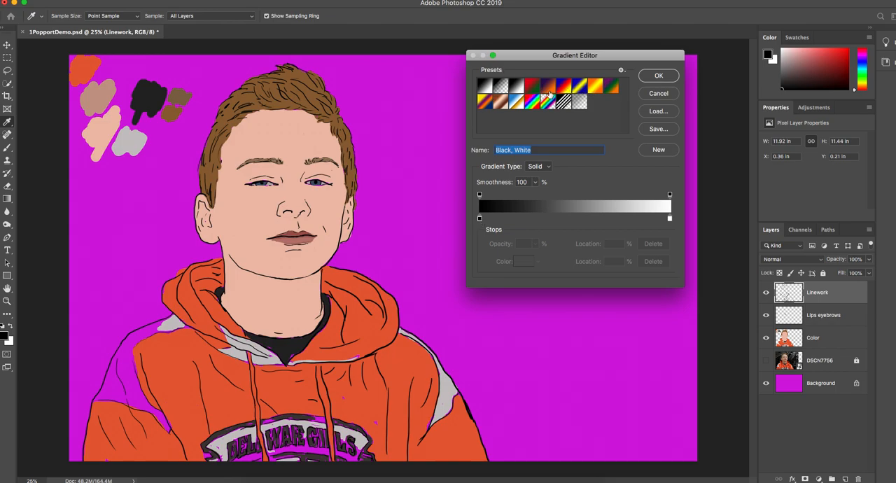
mouse_move(544, 90)
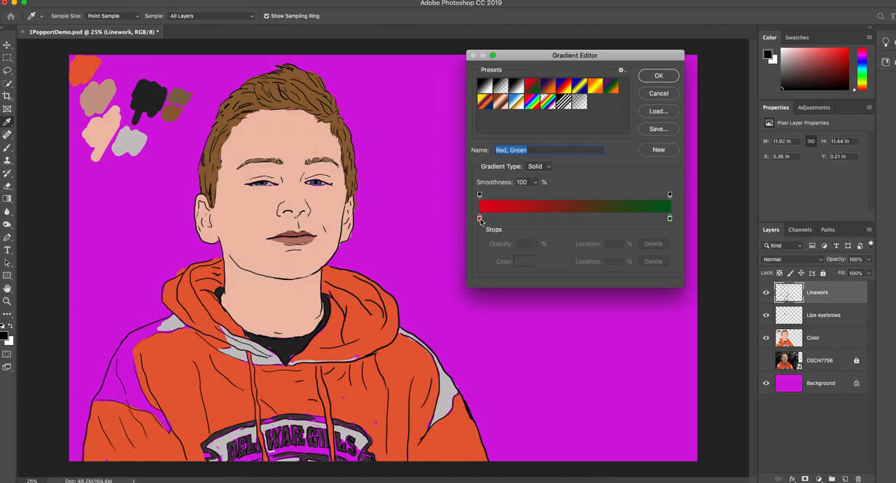
mouse_move(479, 218)
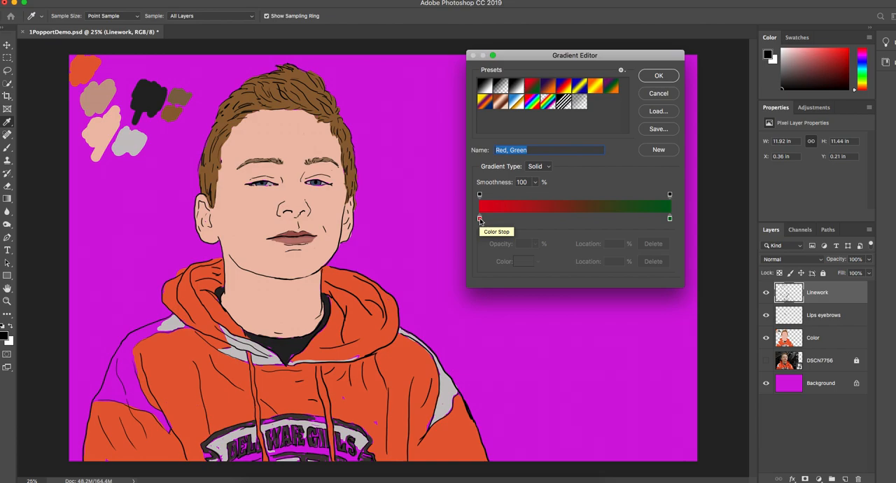
click(478, 218)
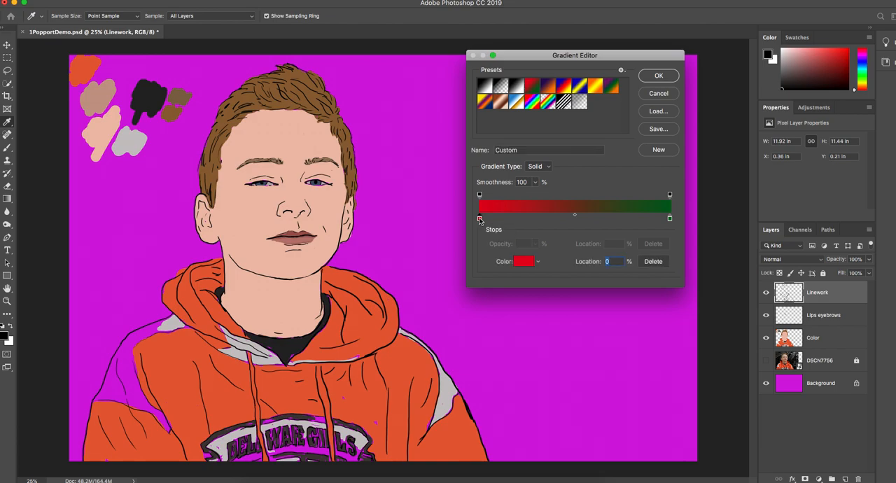
Change the gradient's start colour from red to a light cyan-blue.
click(524, 260)
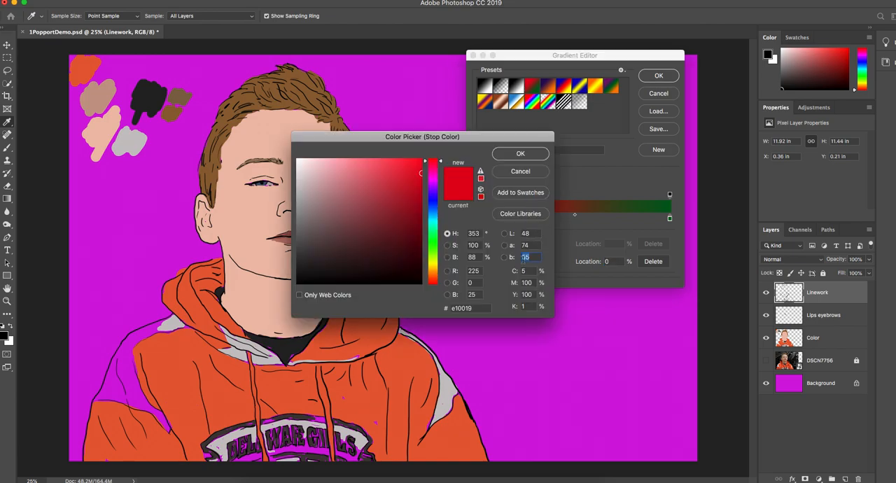
click(432, 208)
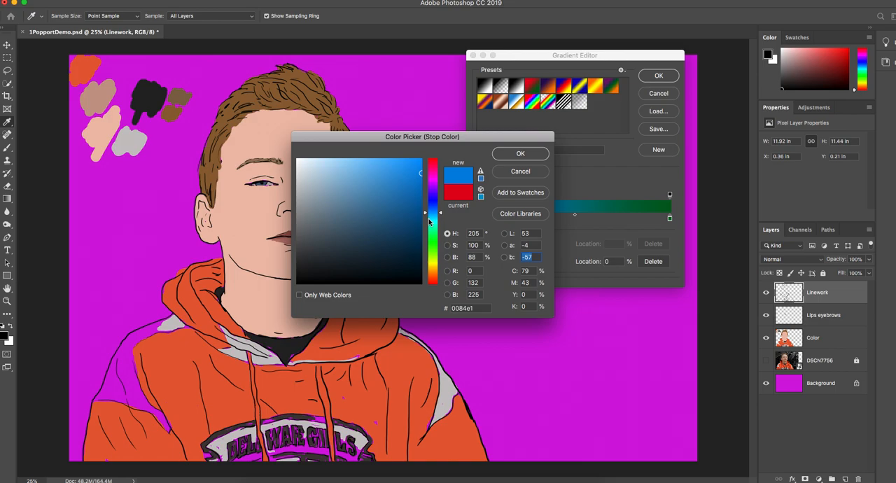
click(432, 217)
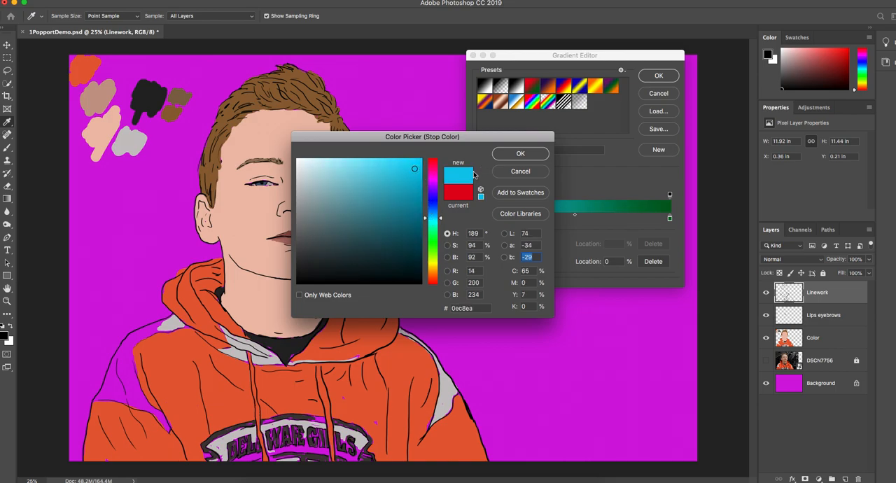
click(520, 154)
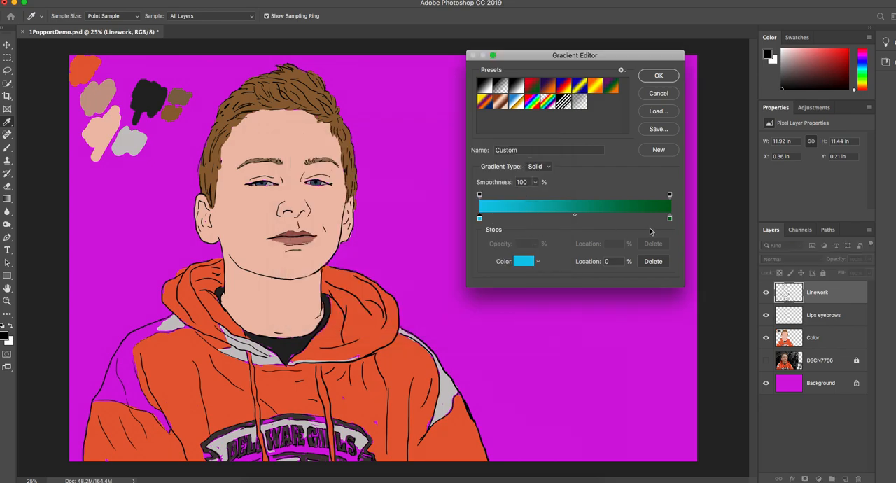
Change the end colour from green to a saturated dark blue and accept the edited gradient.
click(669, 219)
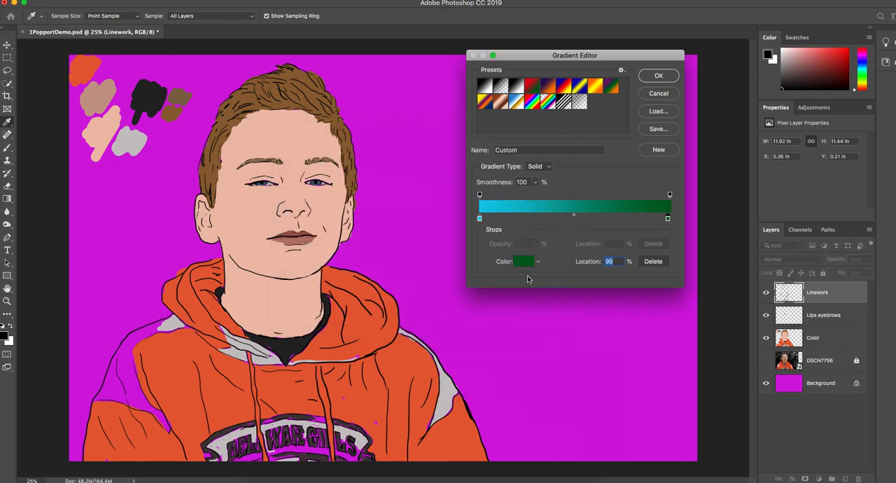
click(522, 261)
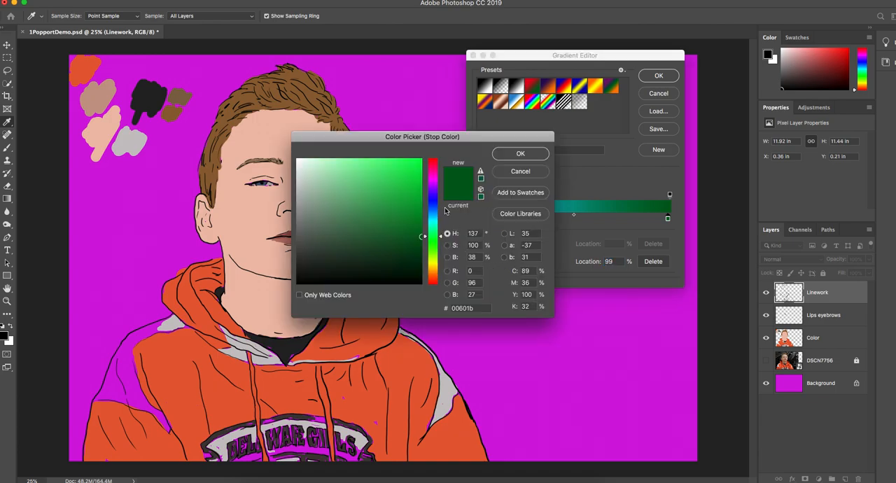
click(434, 203)
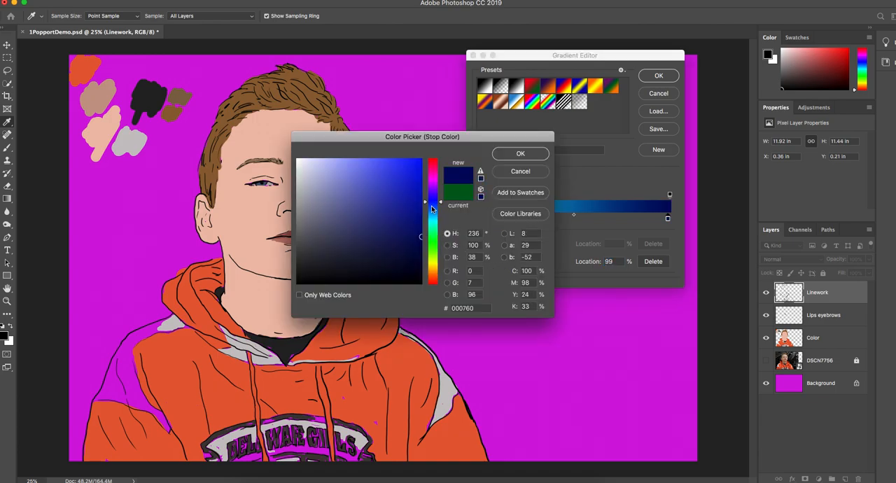
click(408, 207)
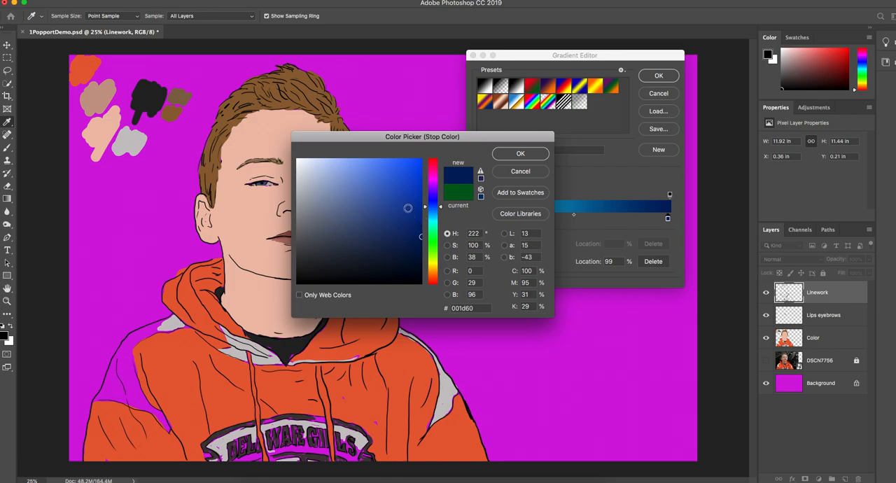
click(414, 179)
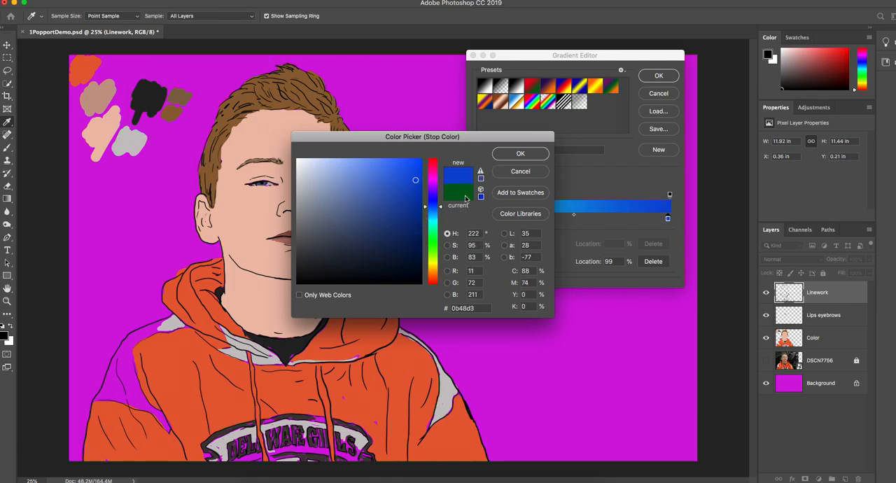
click(520, 153)
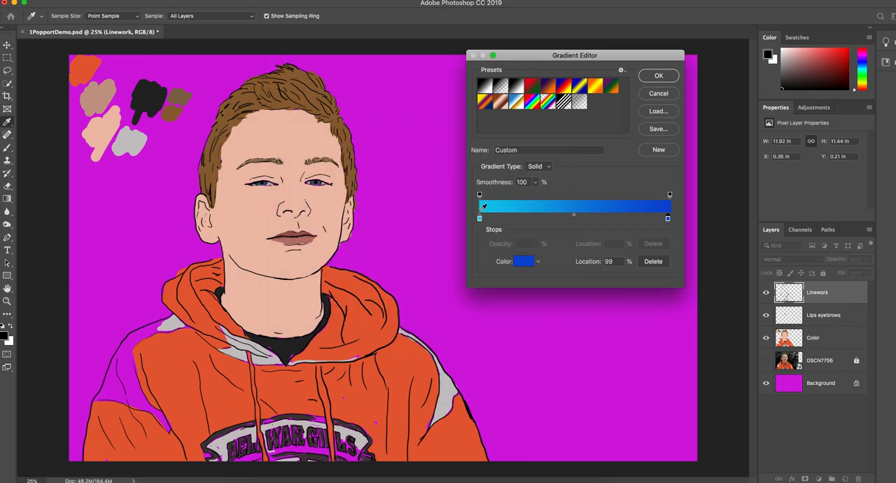
click(658, 76)
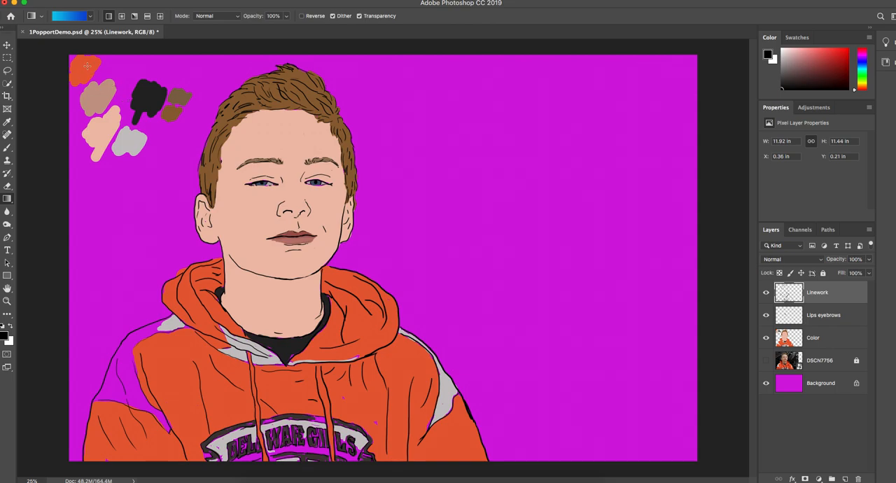
drag(85, 58, 689, 444)
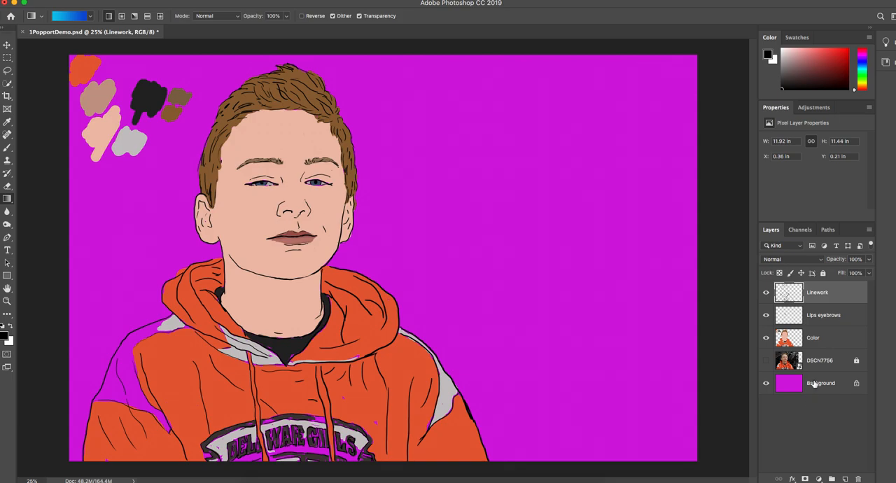
click(820, 383)
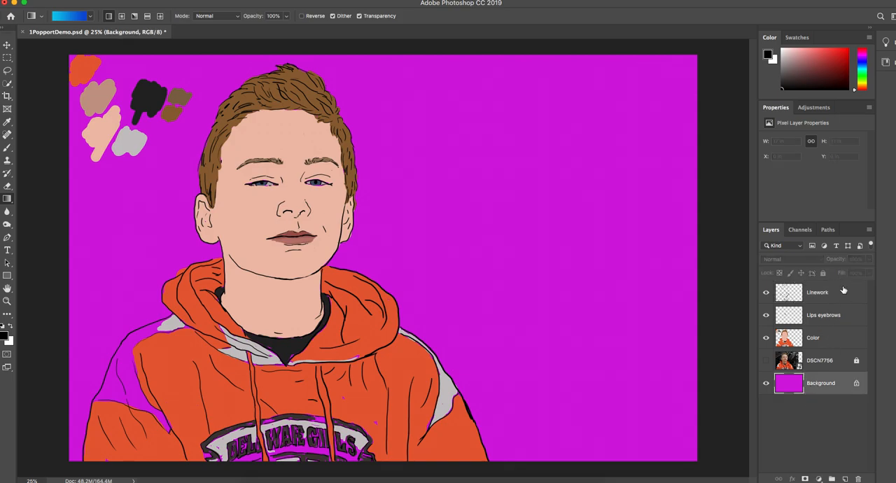
click(822, 314)
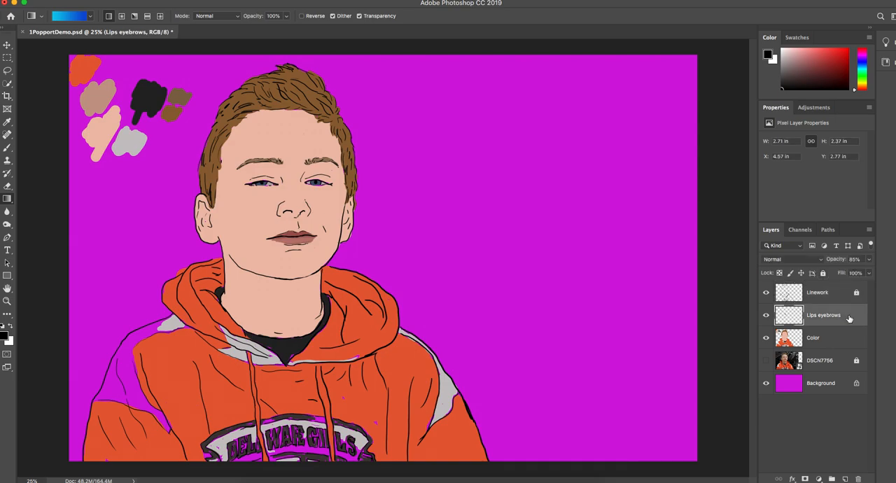
click(812, 337)
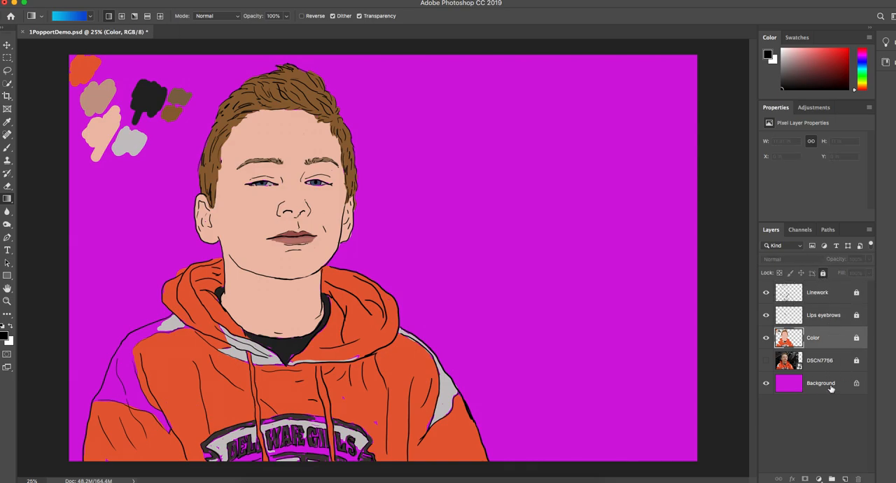
Fill the Background layer with a radial blue gradient drawn from the face toward top-right.
click(820, 383)
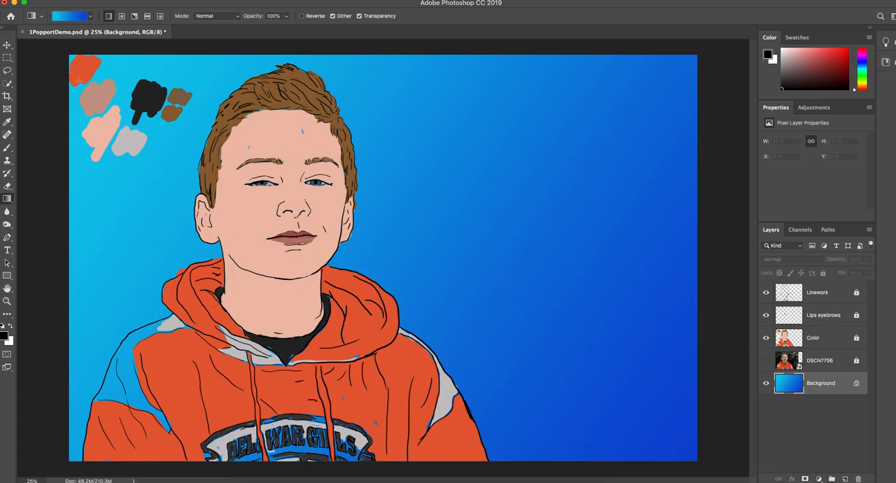
mouse_move(352, 140)
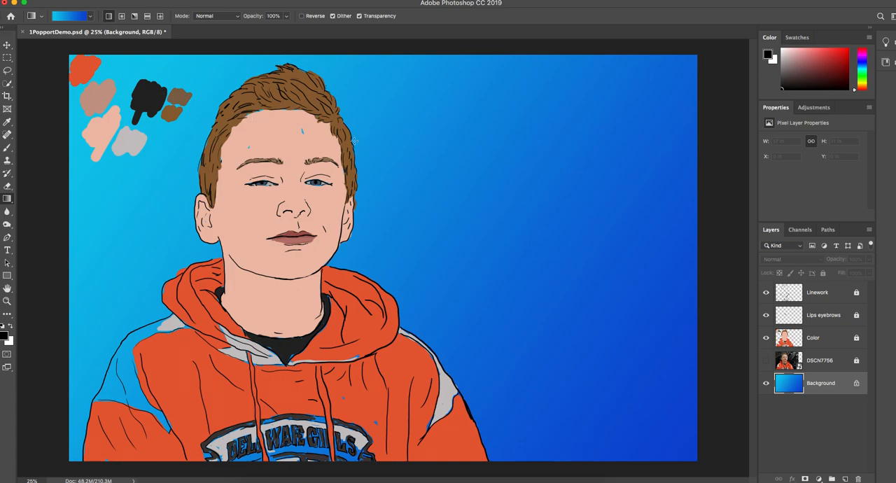
mouse_move(490, 347)
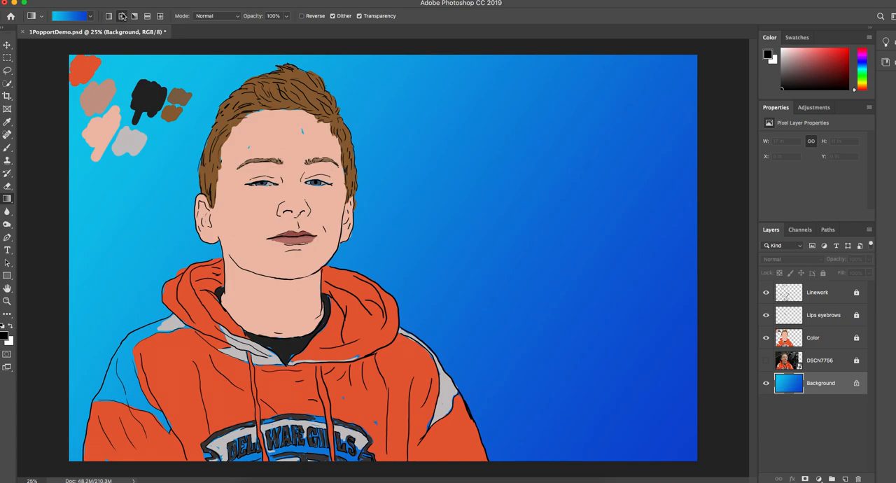
mouse_move(320, 258)
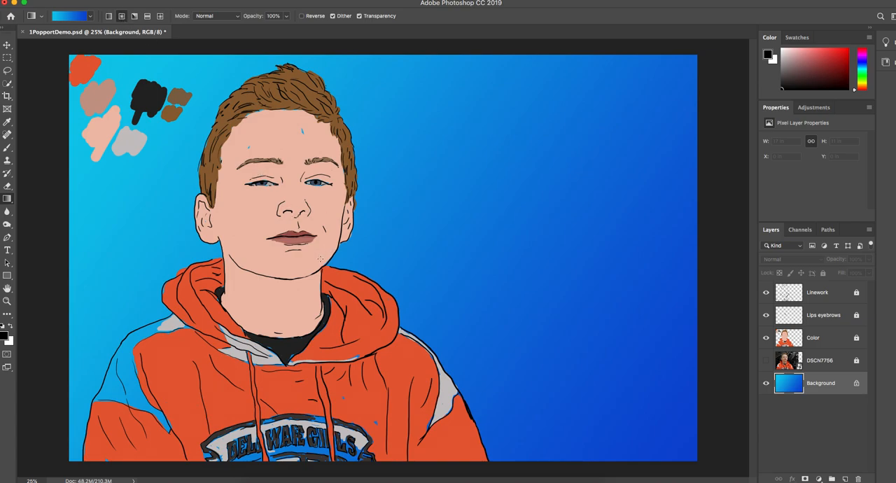
drag(316, 259, 630, 130)
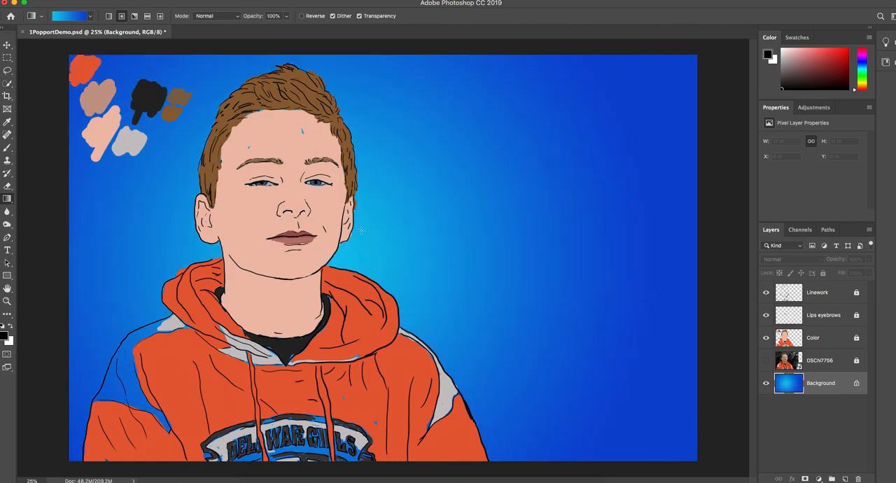
mouse_move(672, 70)
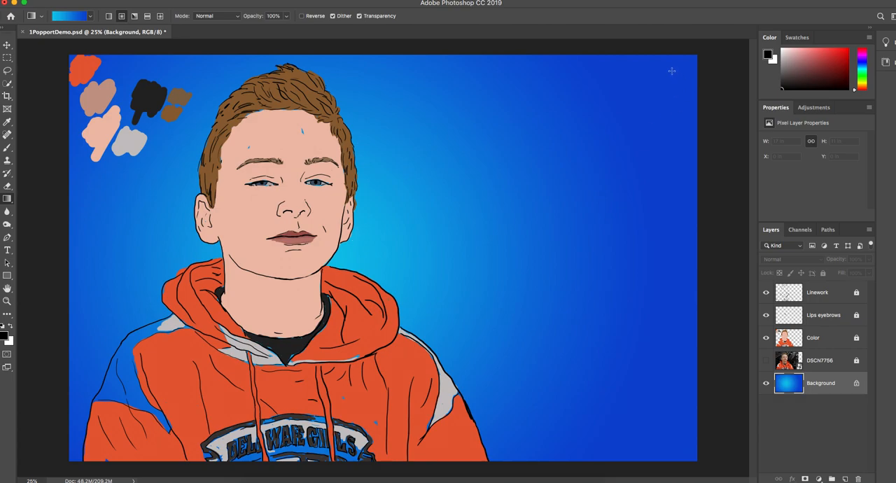
drag(296, 240, 669, 70)
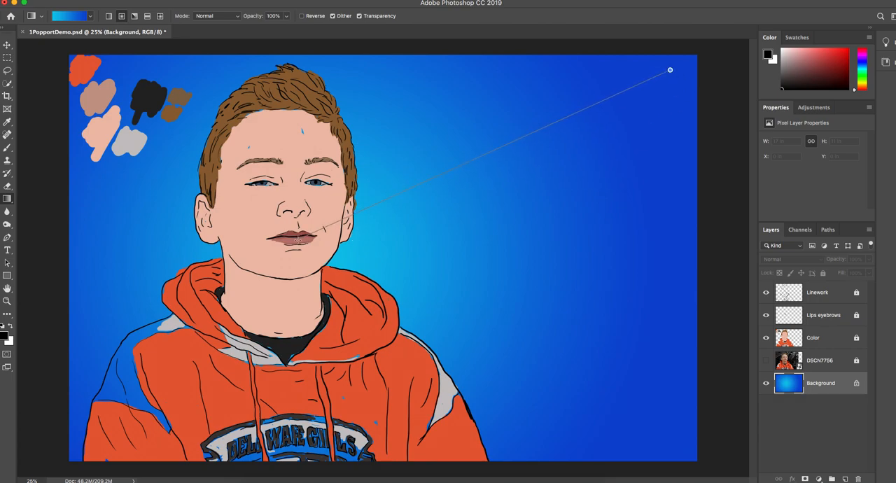
drag(301, 238, 669, 70)
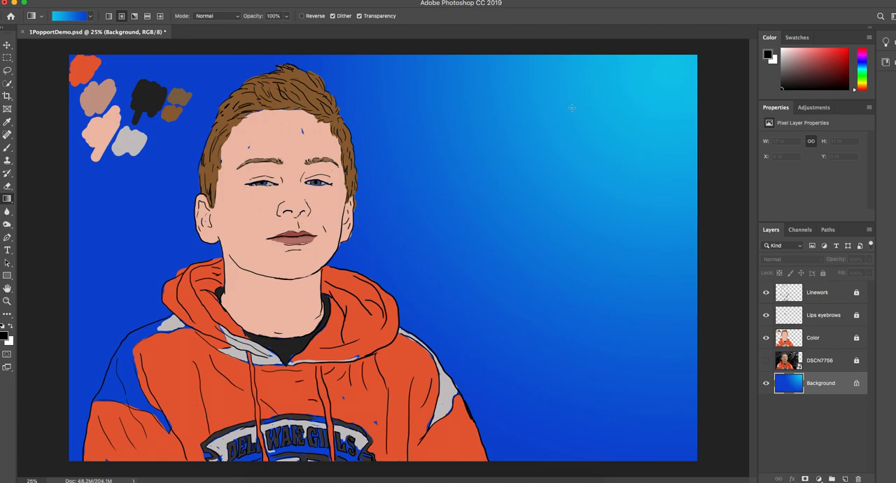
mouse_move(574, 111)
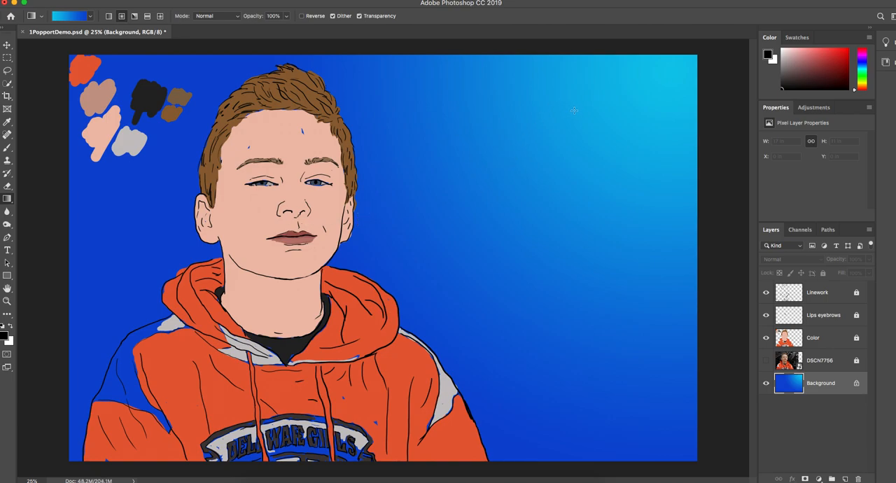
Redraw the gradient light toward top-right, then add a small light glow at top-left.
drag(315, 224, 572, 115)
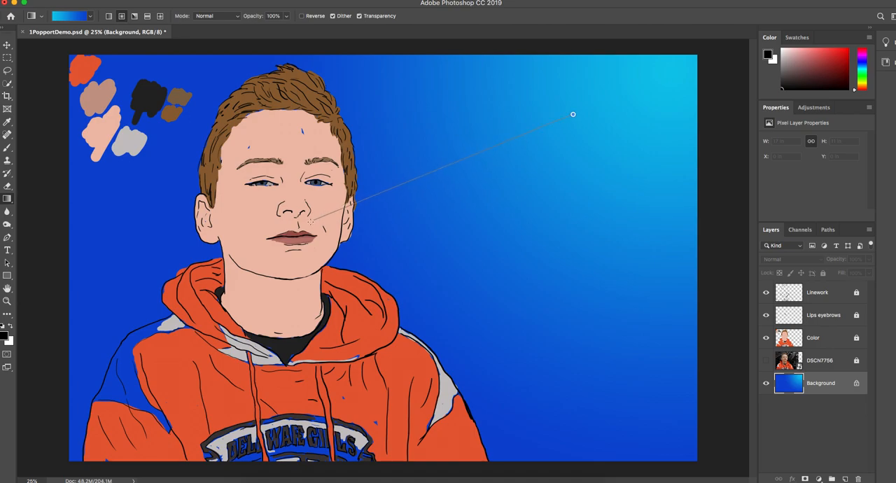
drag(315, 221, 572, 115)
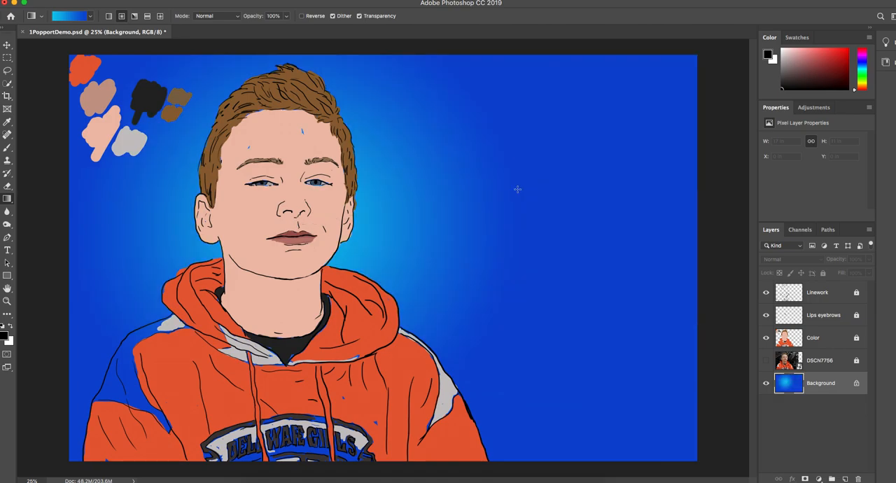
mouse_move(613, 112)
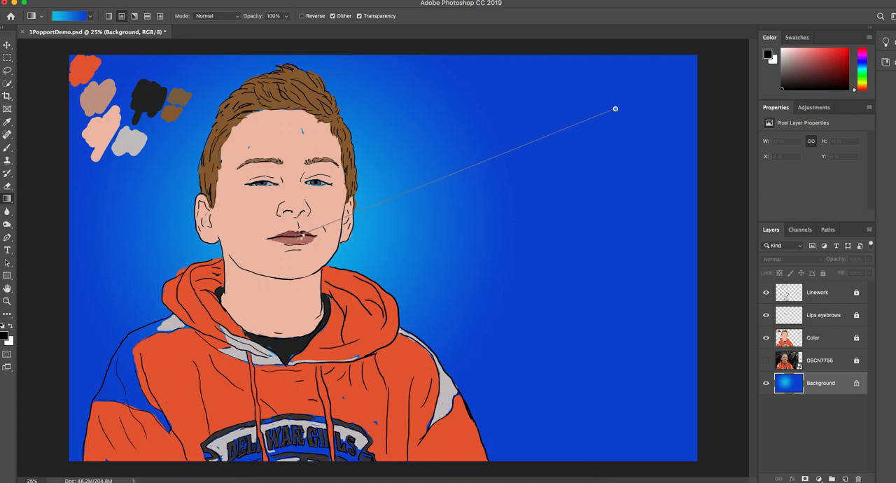
drag(306, 231, 614, 110)
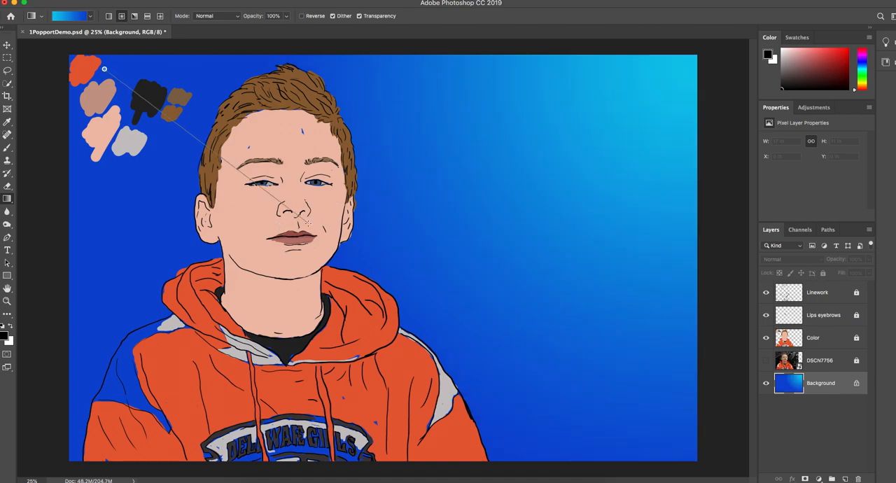
drag(103, 69, 305, 222)
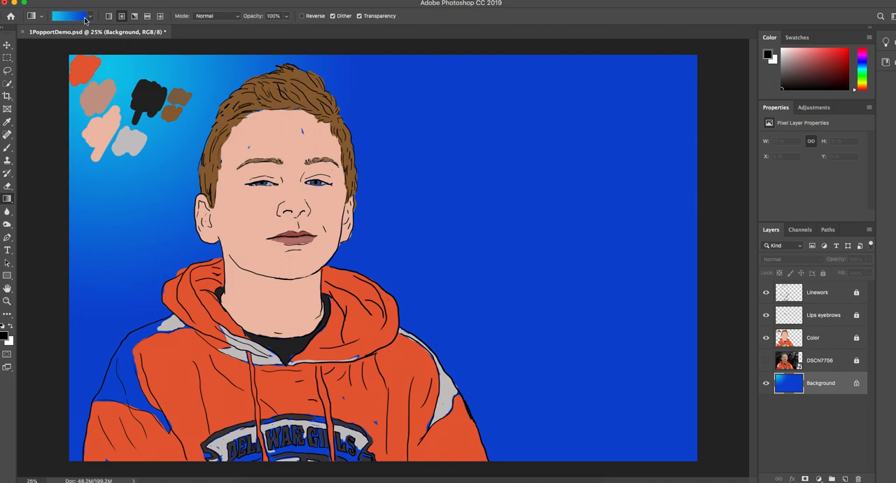
click(67, 15)
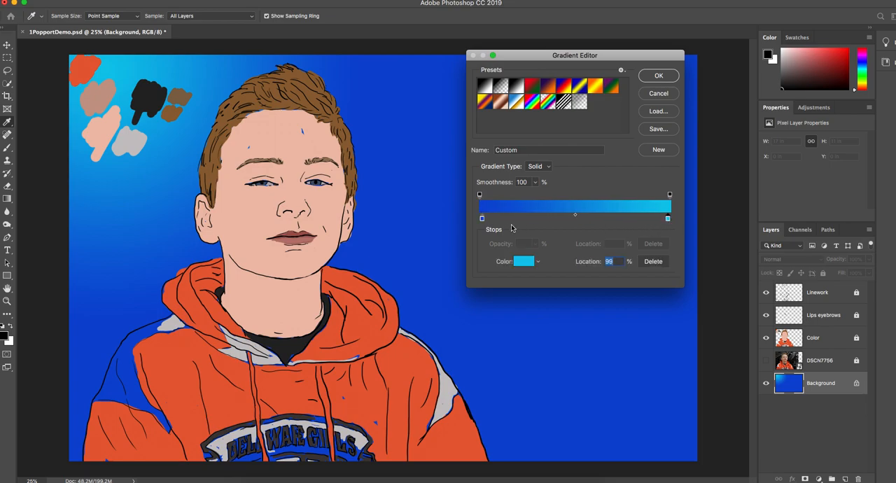
click(657, 75)
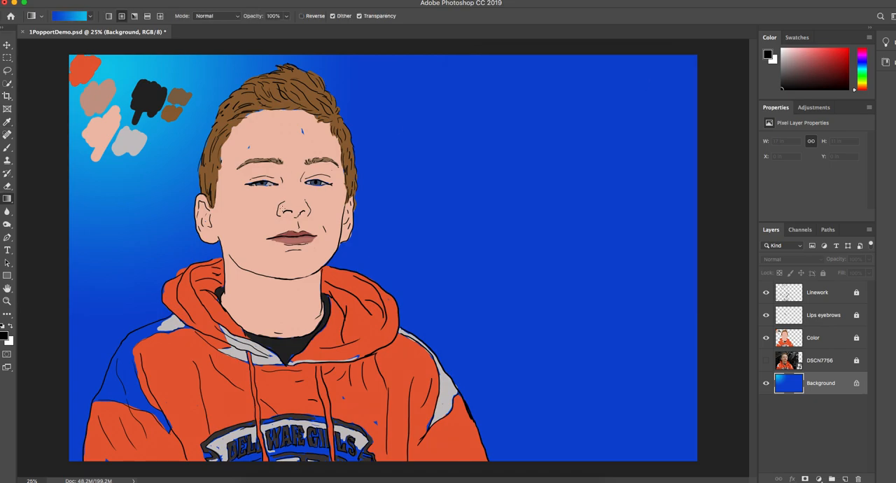
Redraw the radial gradient from the boy's head outward to the right, dark behind the head.
drag(307, 224, 527, 112)
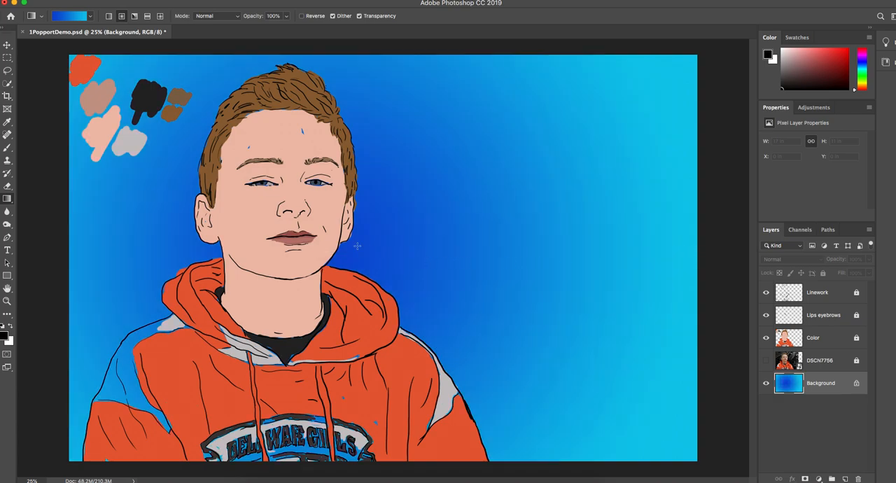
drag(296, 257, 431, 260)
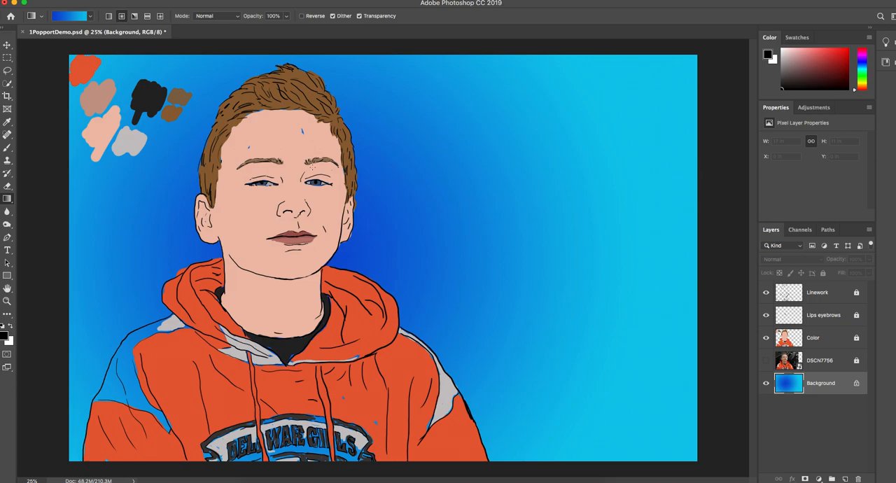
mouse_move(378, 186)
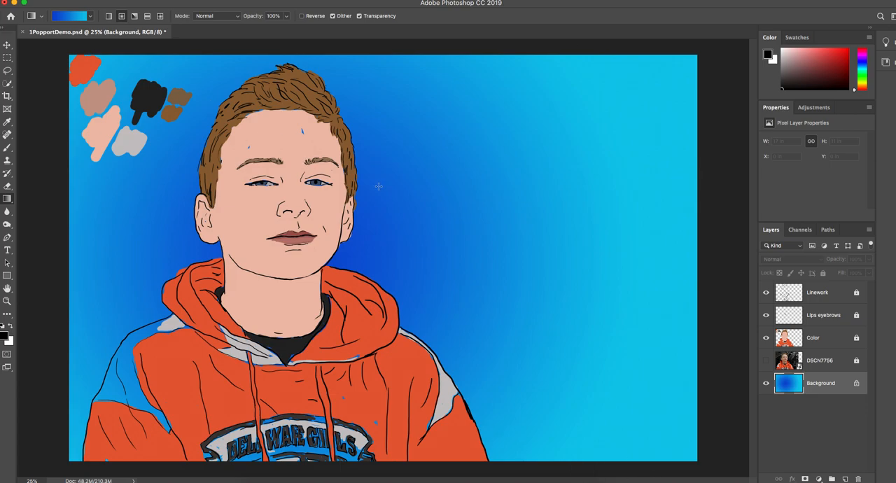